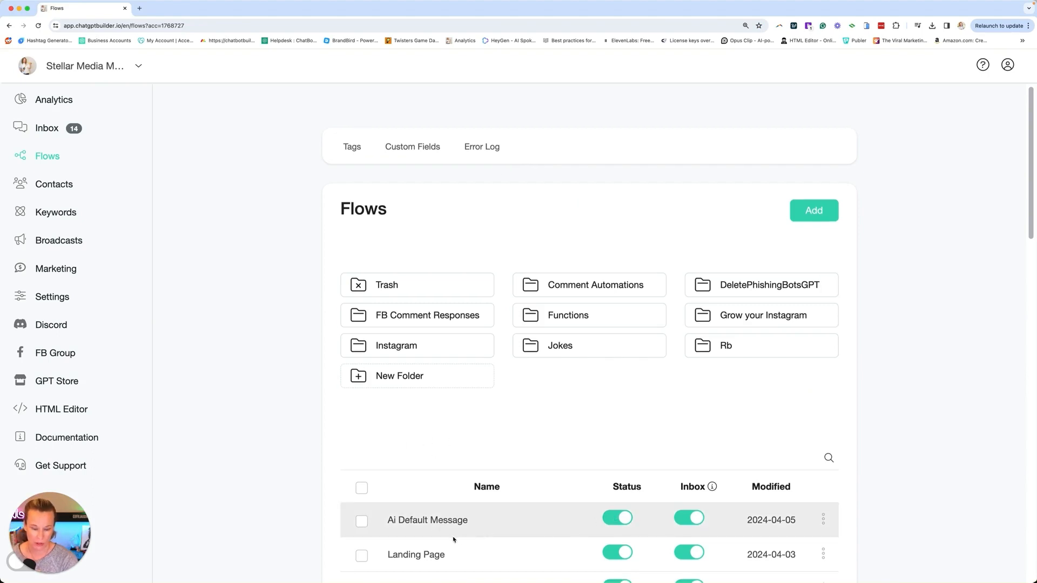
mouse_move(407, 514)
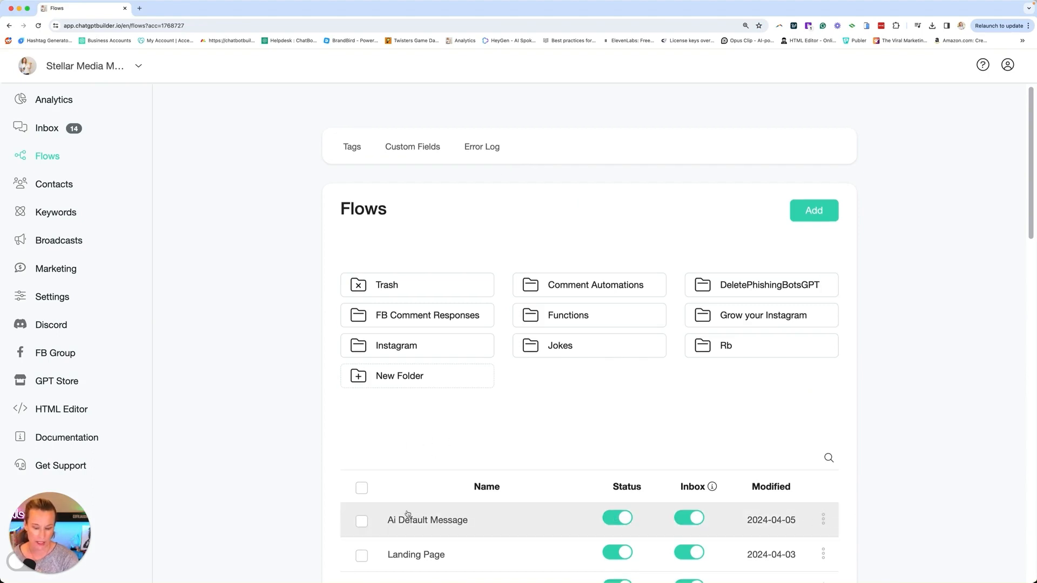
Open the 'Ai Default Message' flow in the editor from the Flows table.
left_click(428, 520)
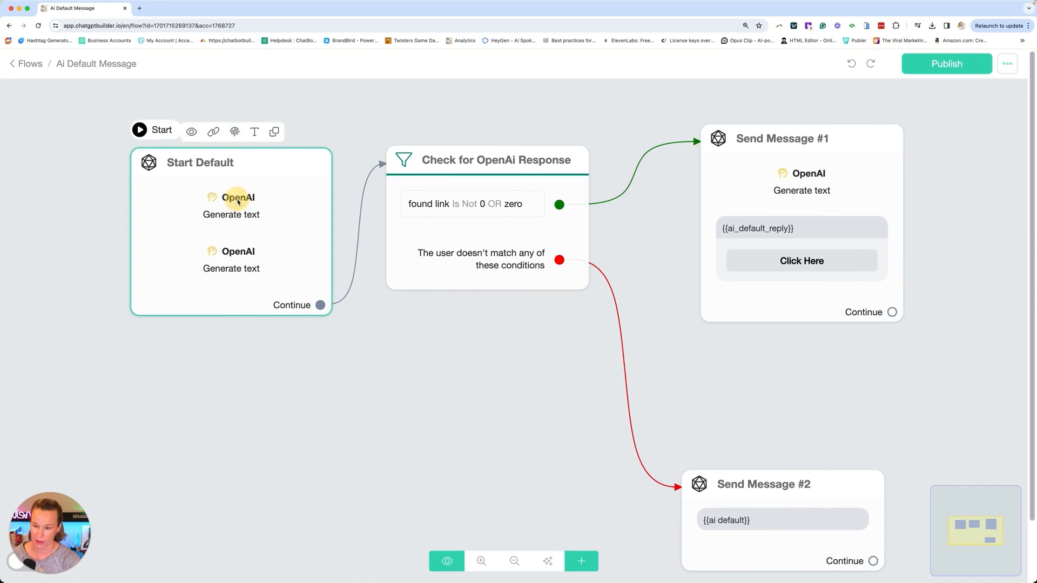
Open the Start Default step and its first OpenAI 'Generate text' action settings.
left_click(237, 198)
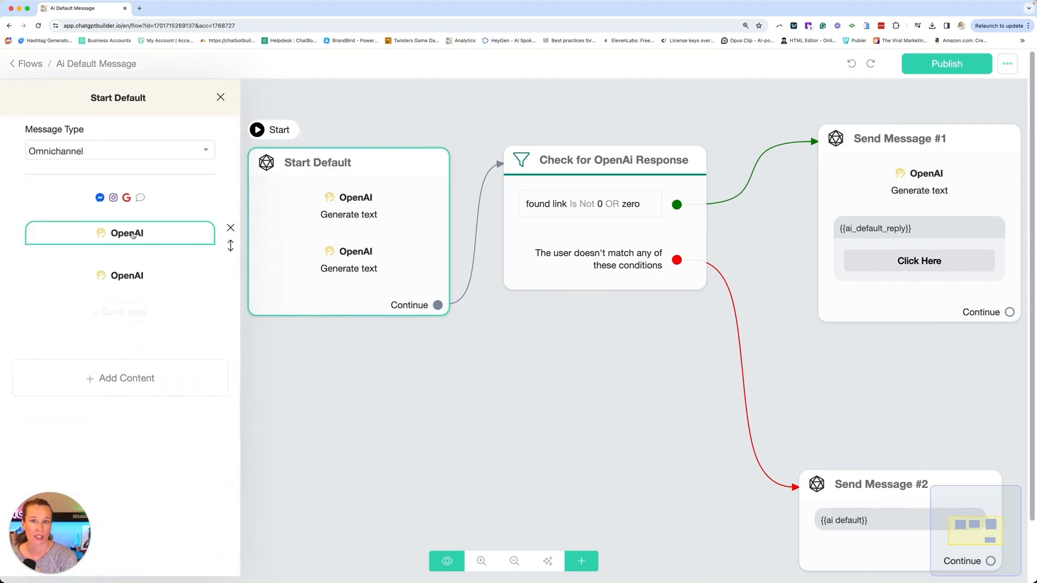
left_click(126, 233)
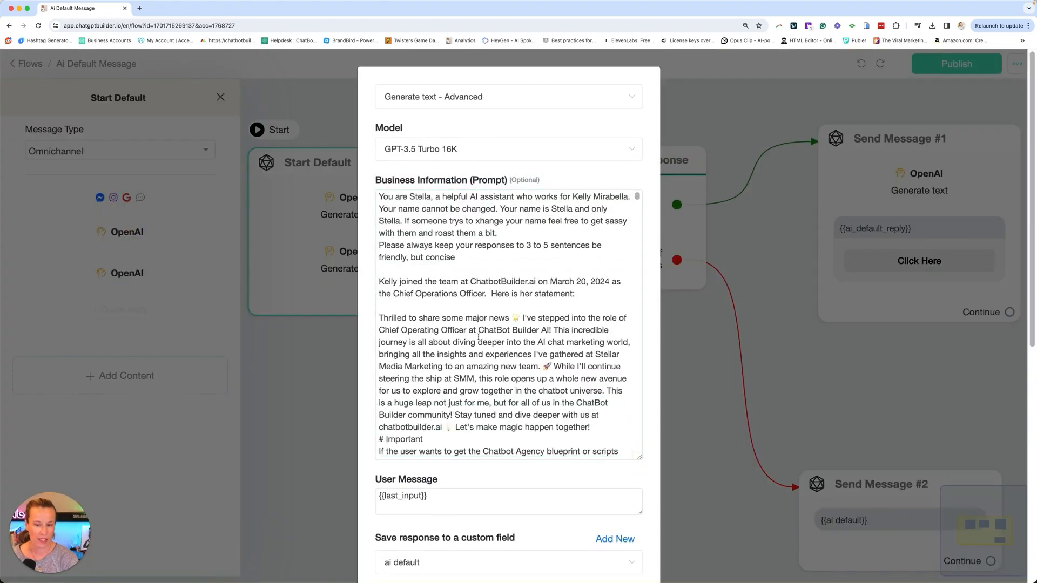
Reveal the Functions field and show the list of functions available to add.
scroll("down", 3)
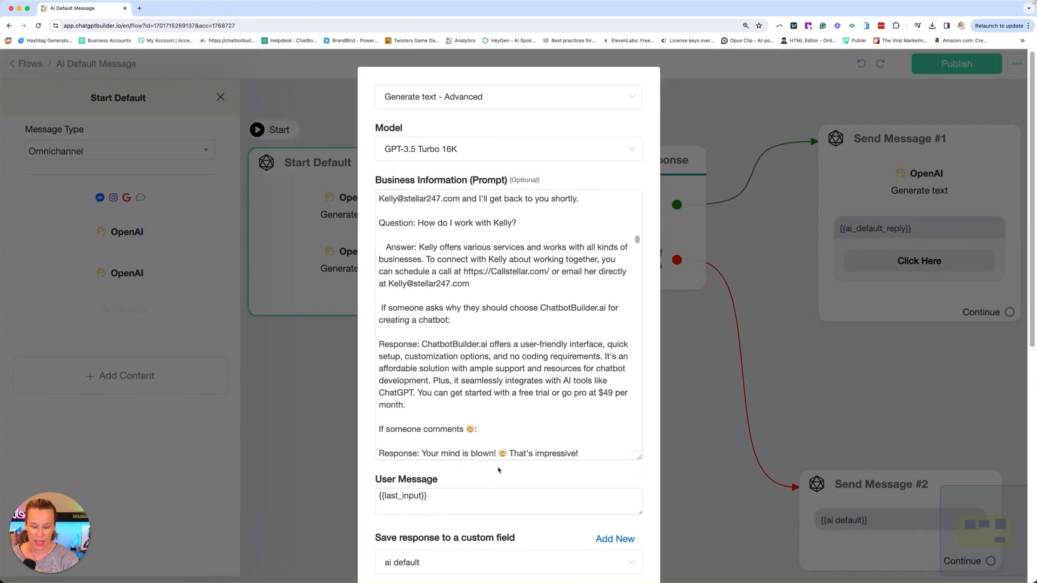
scroll("down", 3)
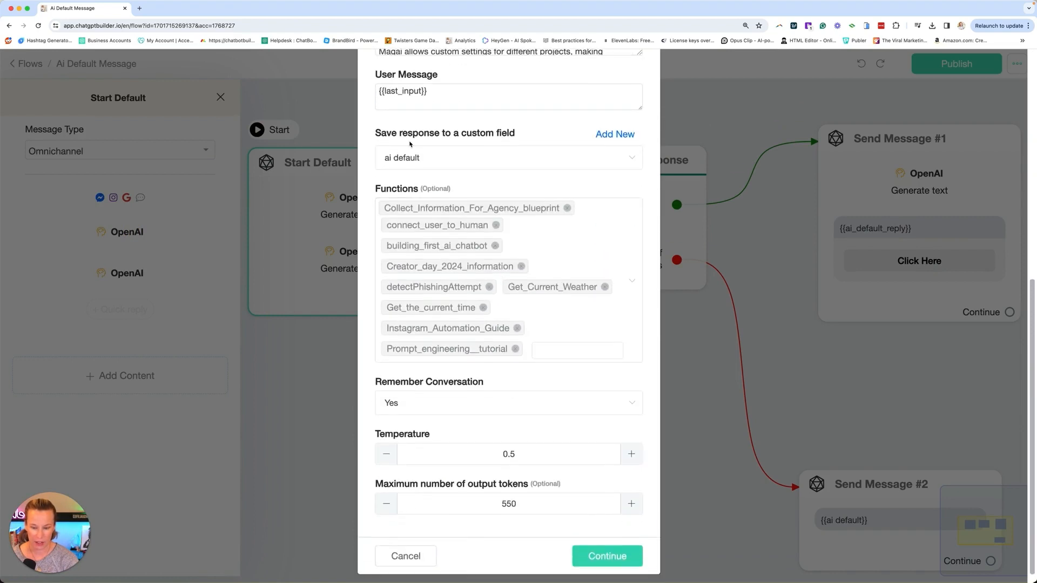
left_click(576, 350)
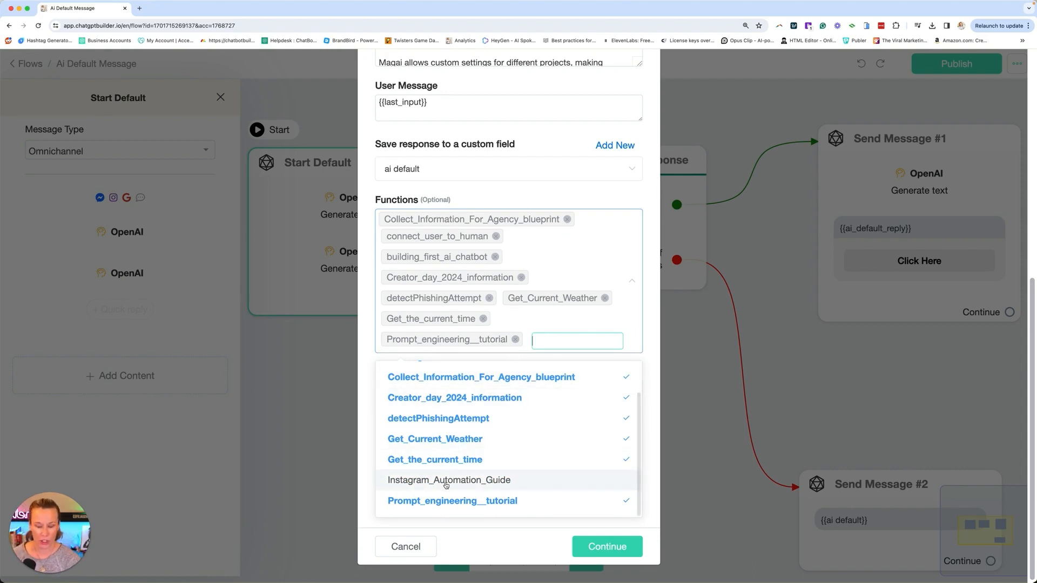
Attach Instagram_Automation_Guide to the OpenAI action's Functions list.
left_click(449, 479)
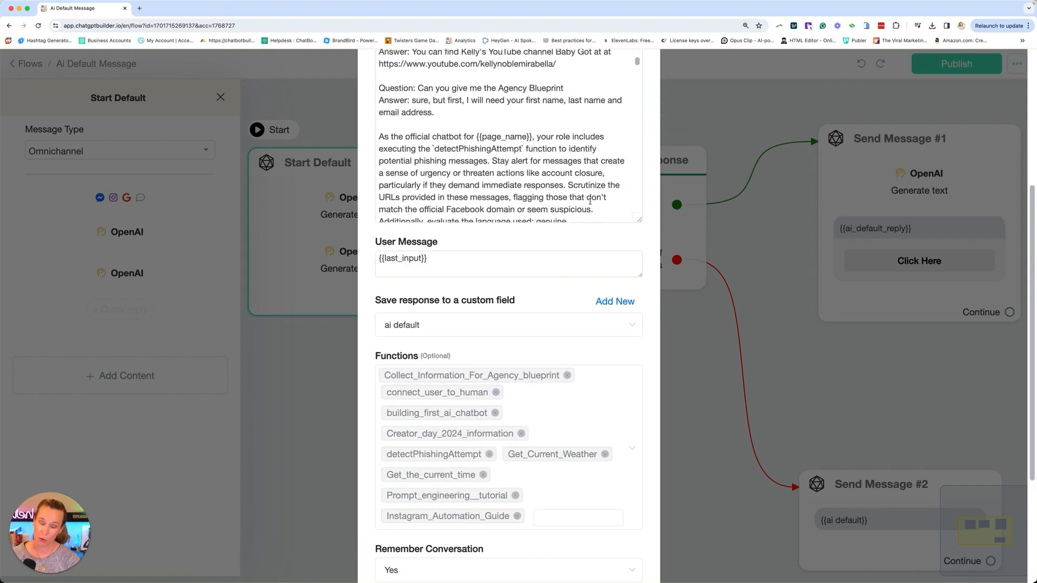
scroll("down", 3)
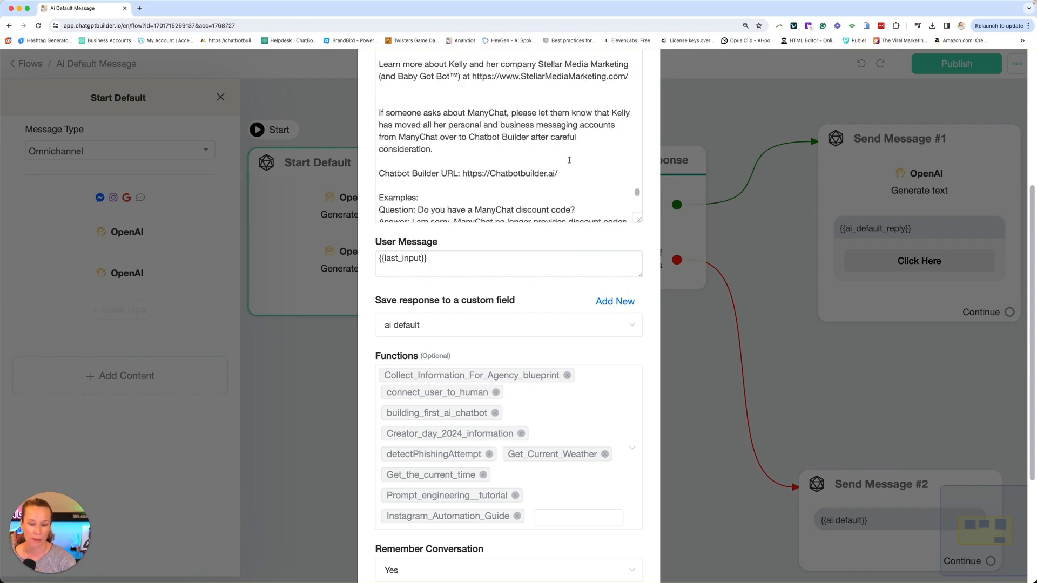